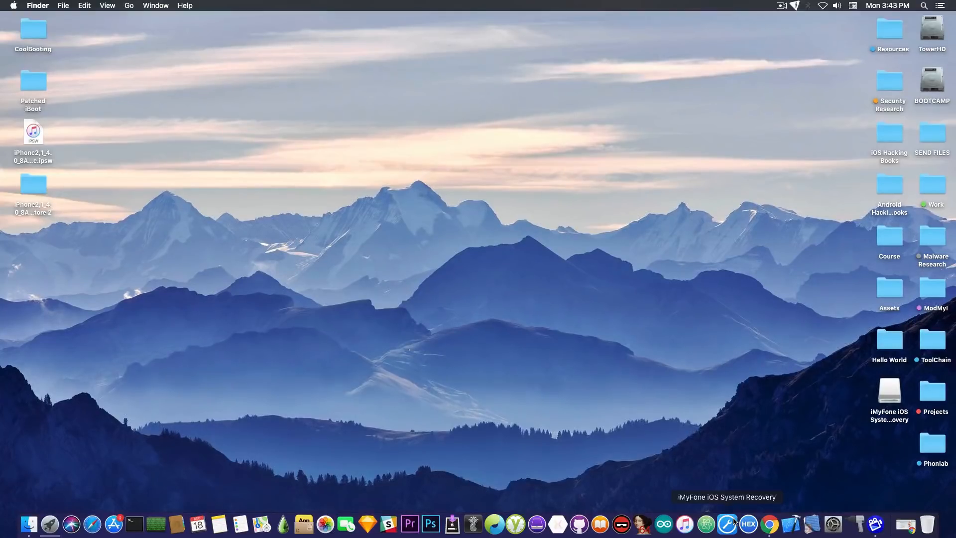
pyautogui.moveTo(694, 438)
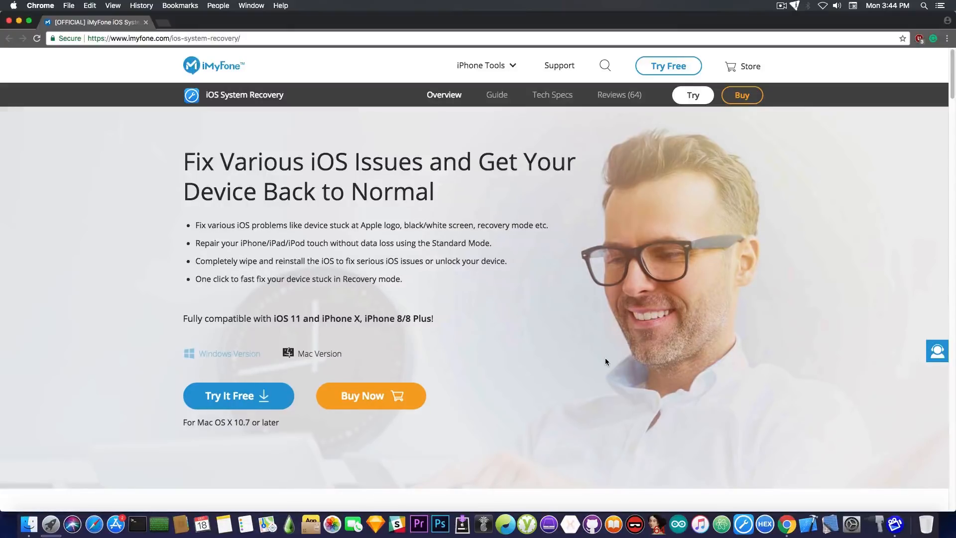
pyautogui.moveTo(551, 286)
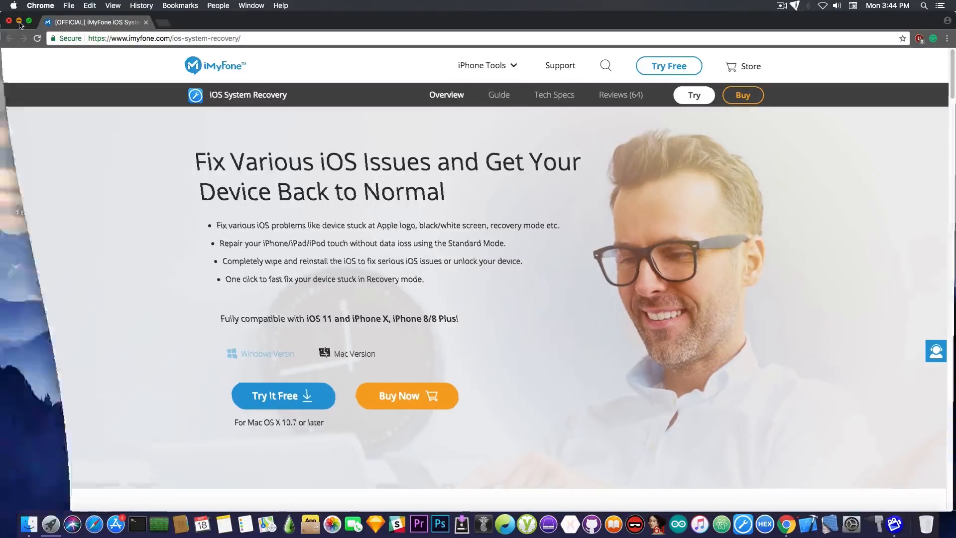
# - Close Chrome and launch iMyFone iOS System Recovery from the Dock
pyautogui.click(19, 22)
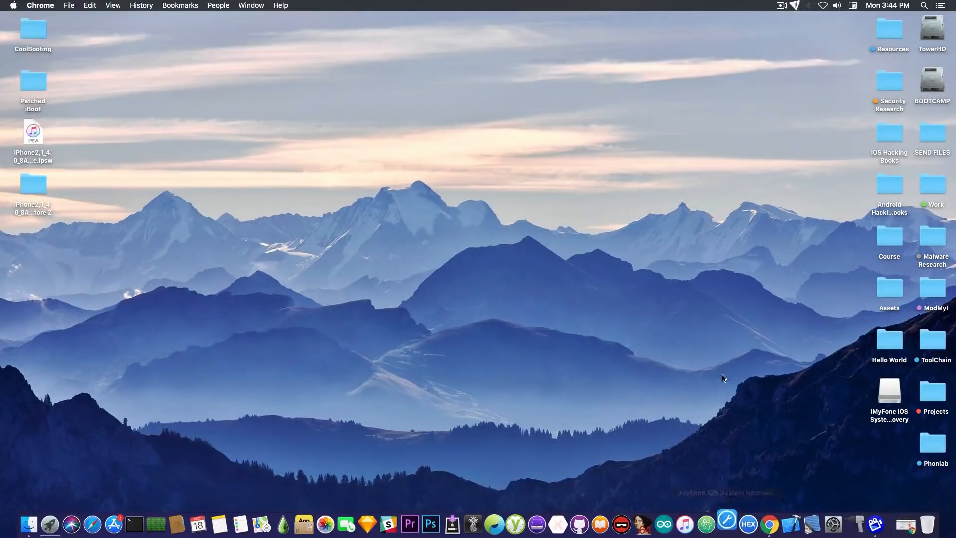
pyautogui.click(726, 524)
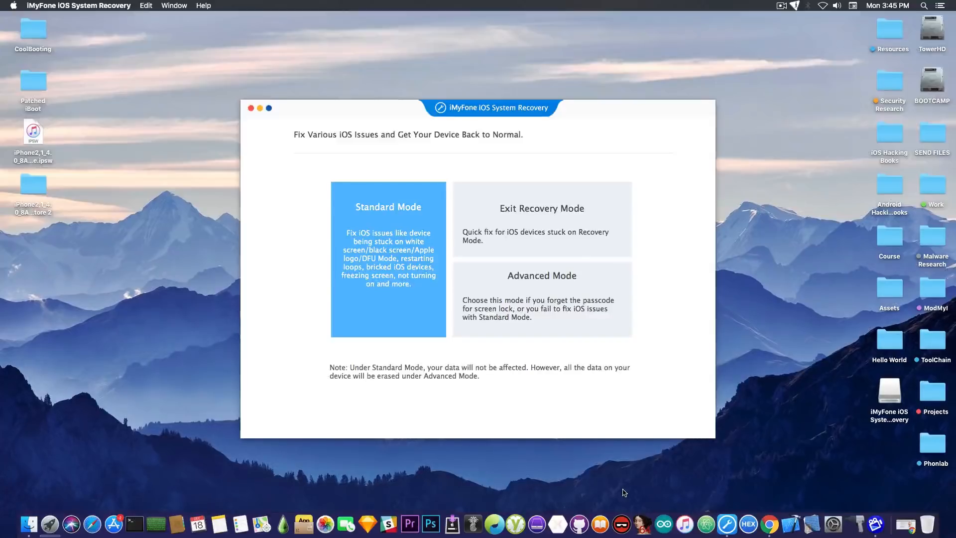
pyautogui.moveTo(685, 523)
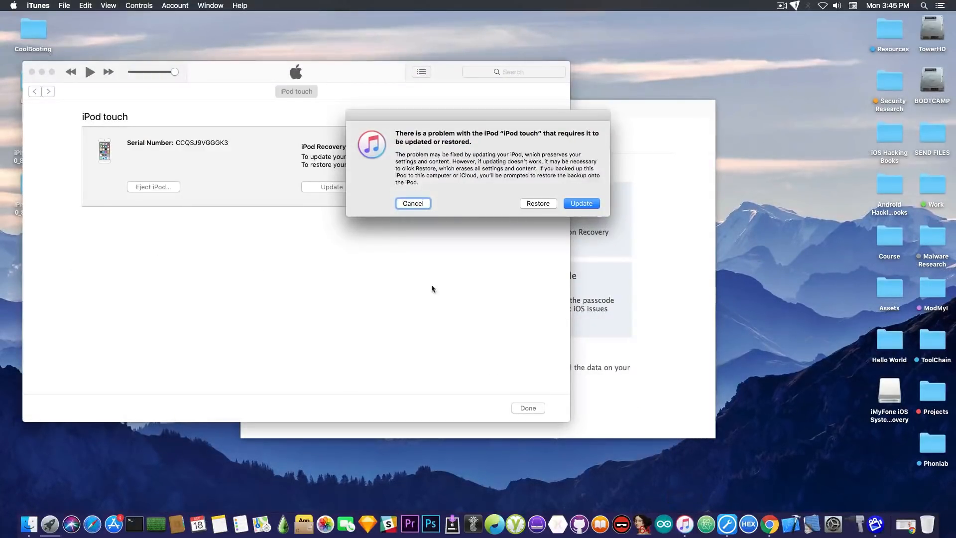
# - Cancel the iTunes iPod update/restore alert and dismiss the carrier settings error (-50)
pyautogui.click(413, 203)
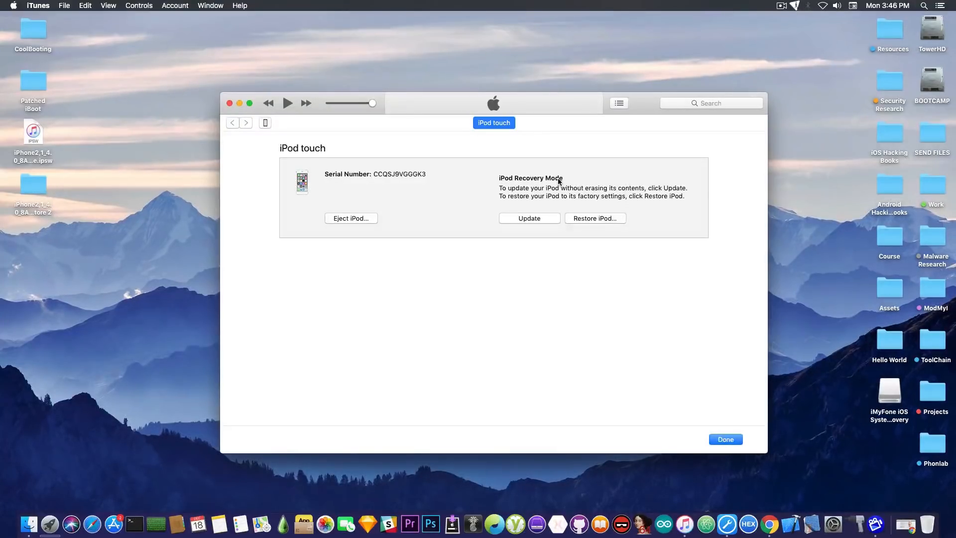
pyautogui.click(724, 439)
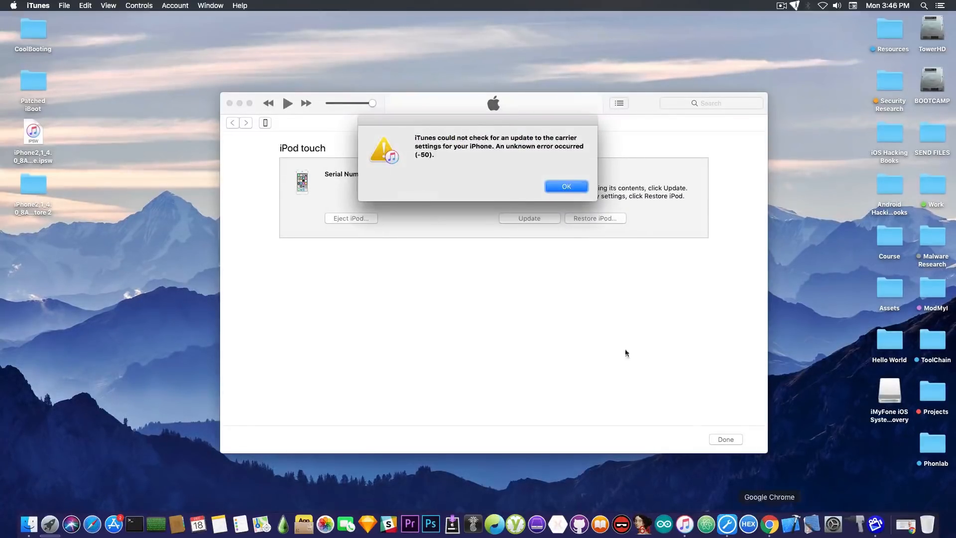
pyautogui.click(565, 186)
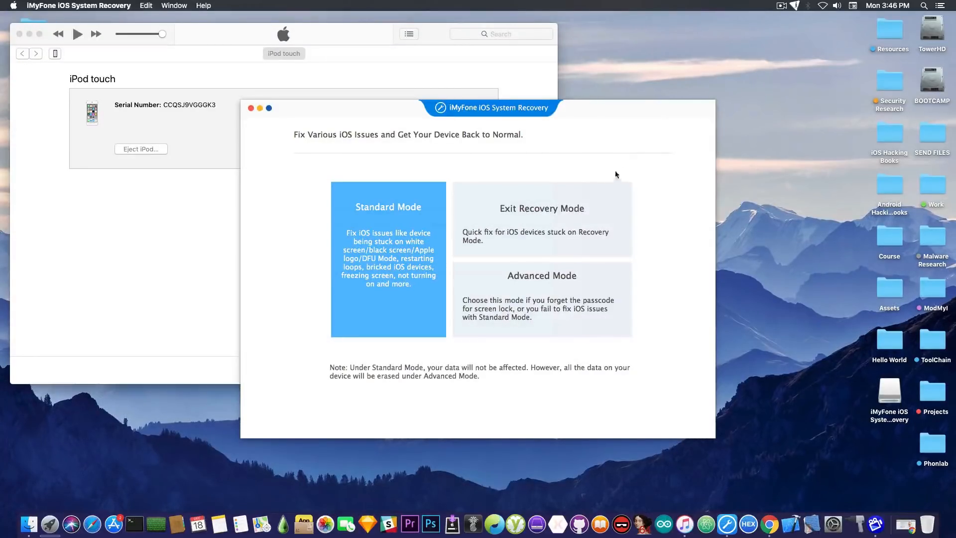
pyautogui.moveTo(541, 217)
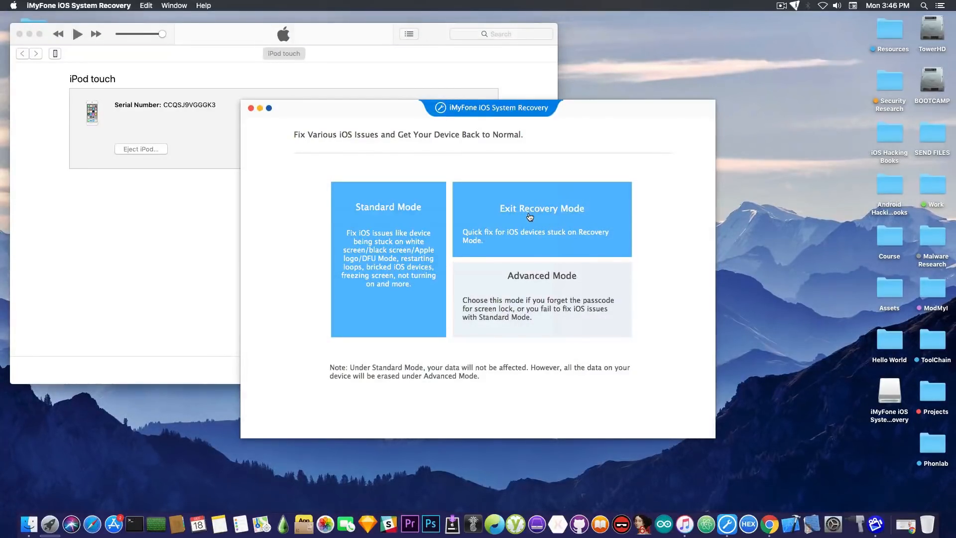
# - Use Exit Recovery Mode to take the iPod out of recovery mode and confirm completion
pyautogui.click(541, 218)
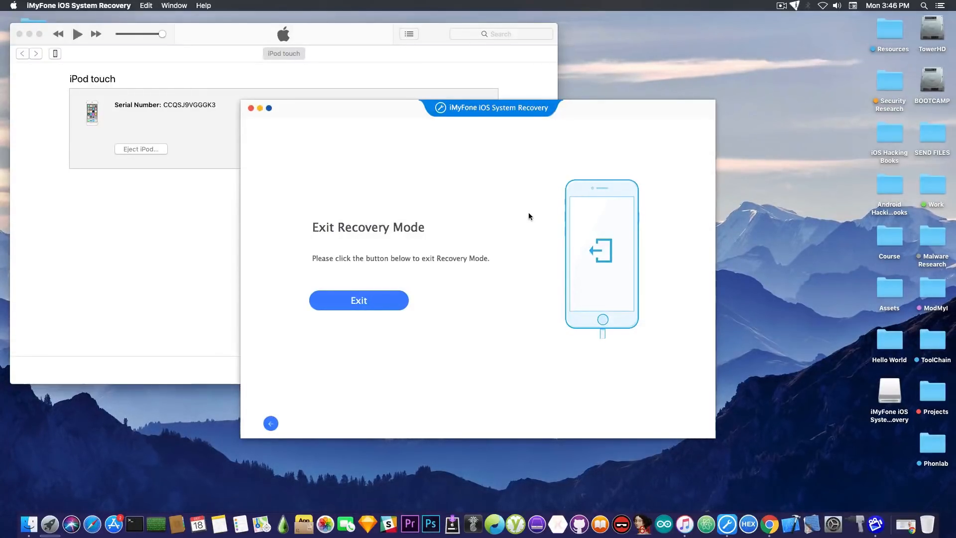
pyautogui.moveTo(392, 313)
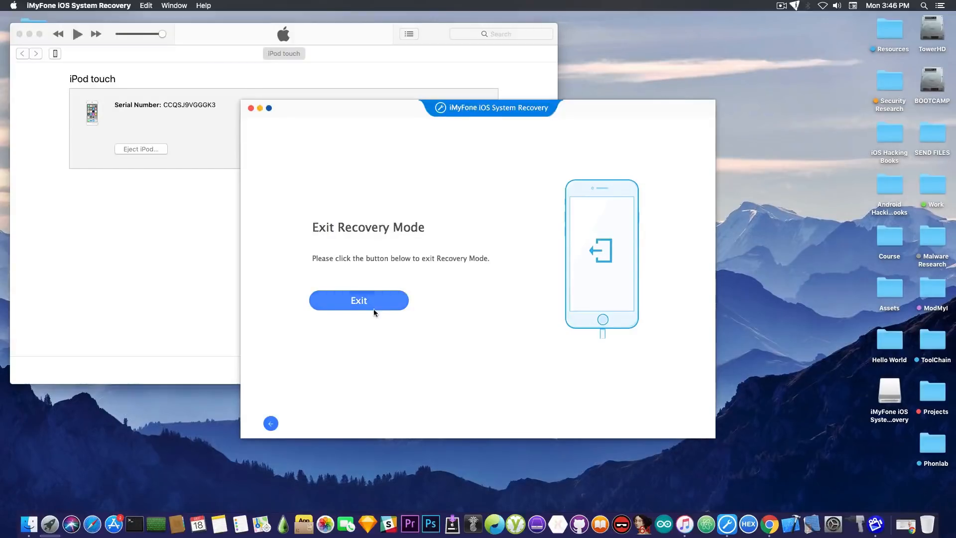
pyautogui.click(359, 300)
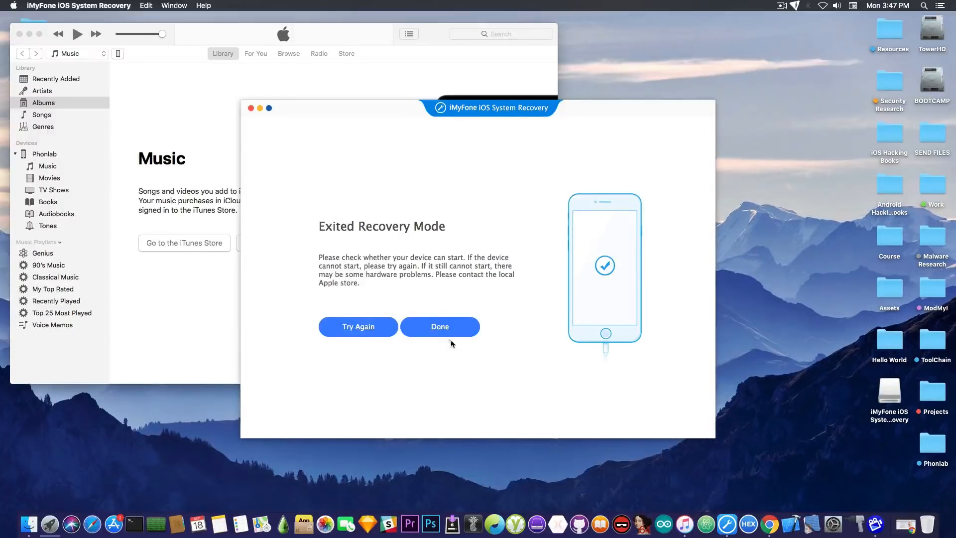
pyautogui.click(439, 326)
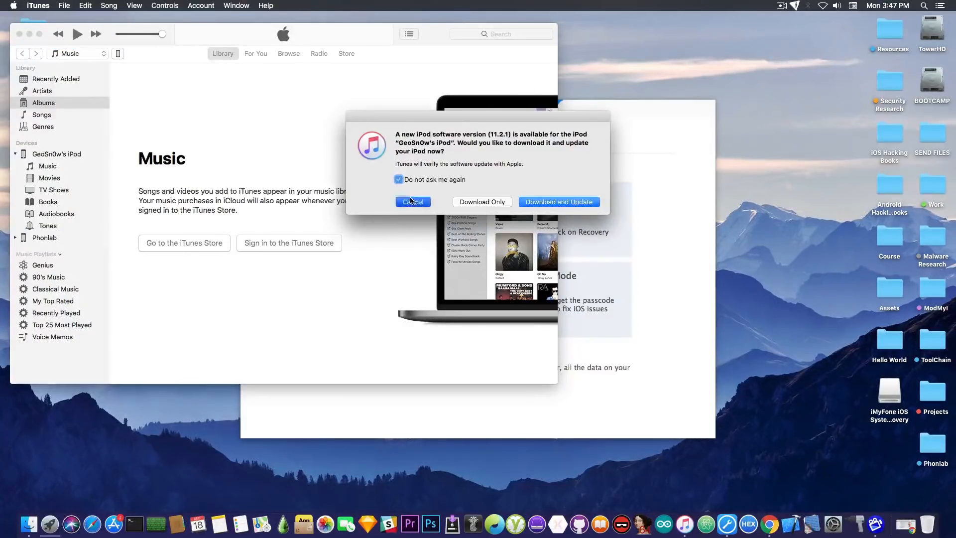
# - Decline the iPod software update in iTunes and select the iPod from connected devices
pyautogui.click(412, 201)
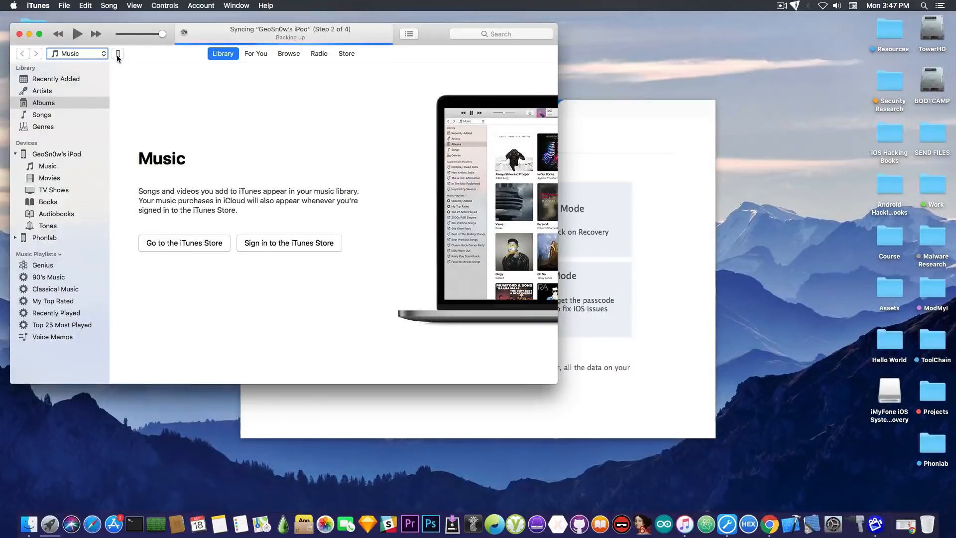
pyautogui.click(117, 54)
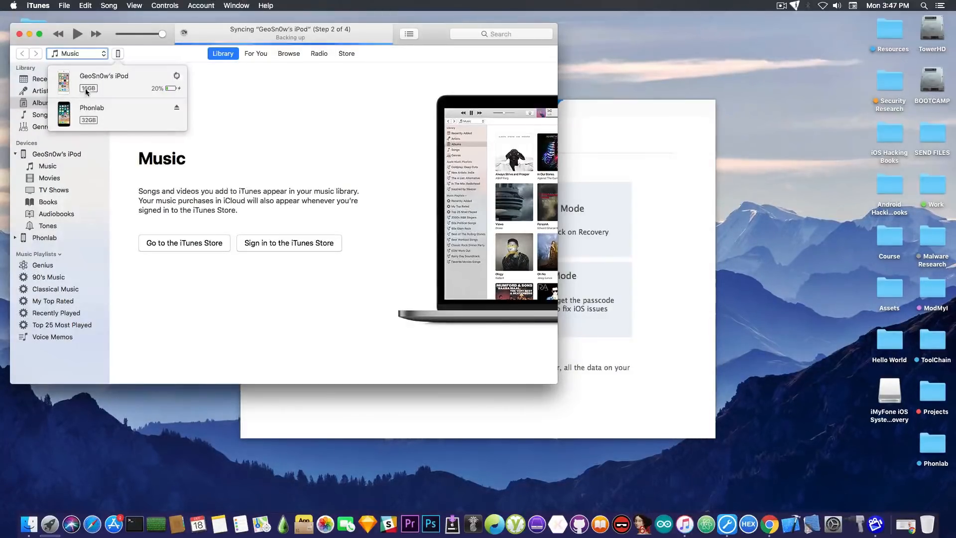
pyautogui.click(103, 82)
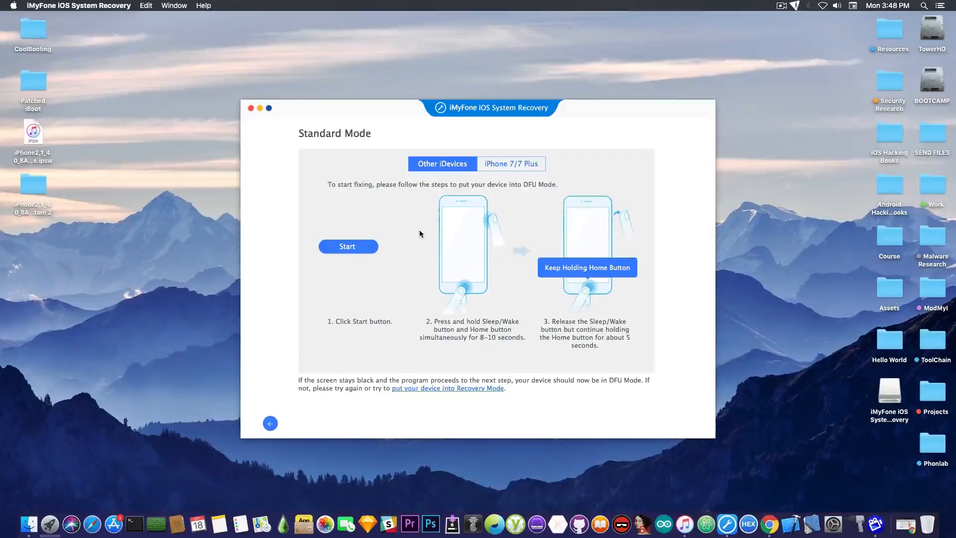
pyautogui.moveTo(432, 225)
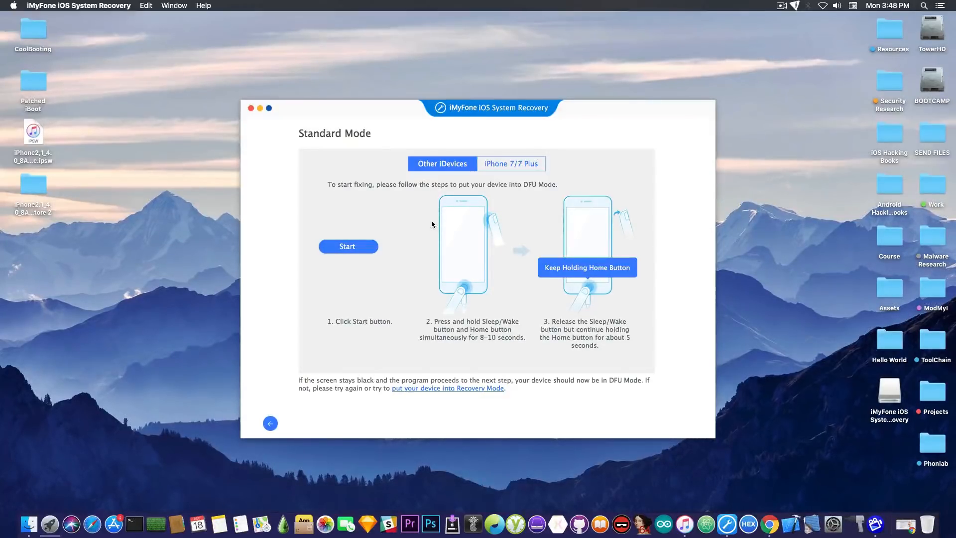
pyautogui.moveTo(445, 217)
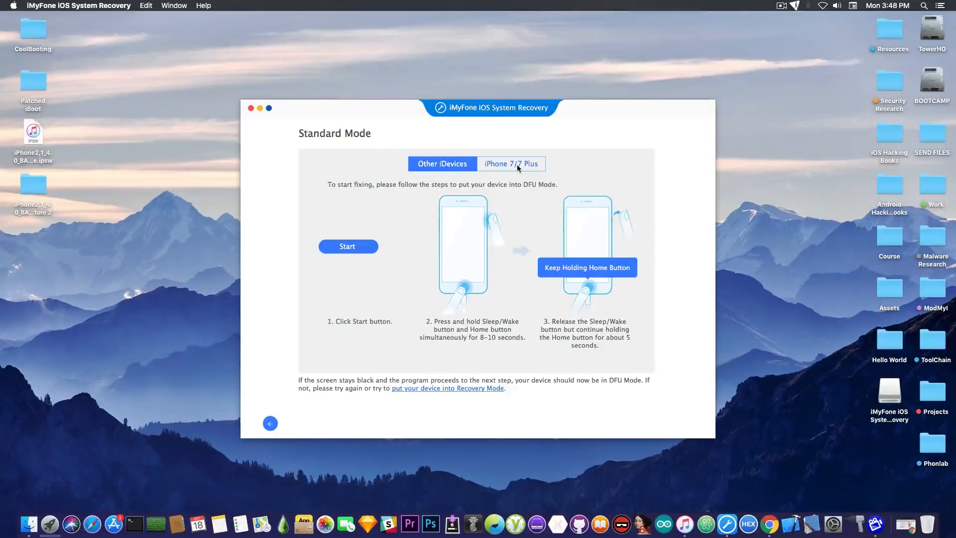
# - Switch from iPhone 7/7 Plus to Other iDevices DFU steps and start the countdown
pyautogui.click(511, 163)
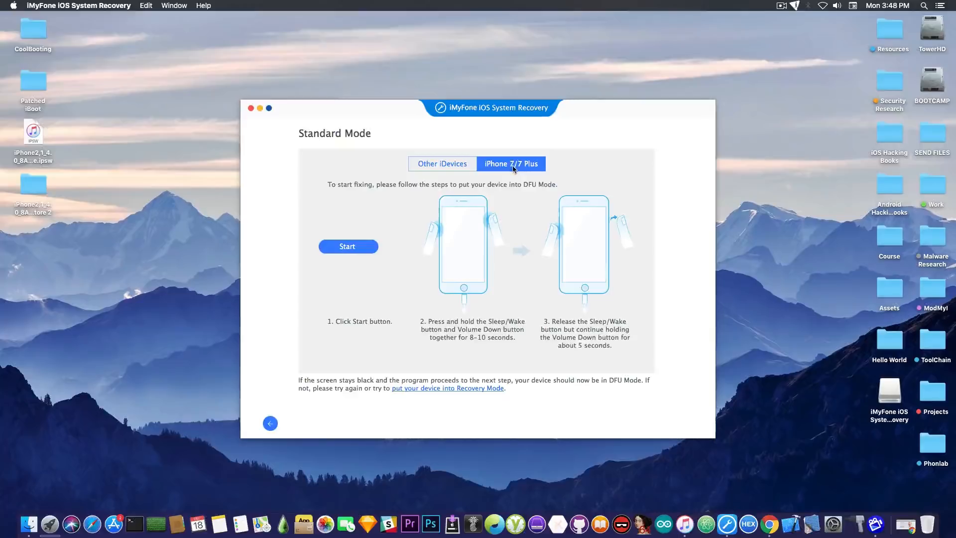
pyautogui.moveTo(495, 175)
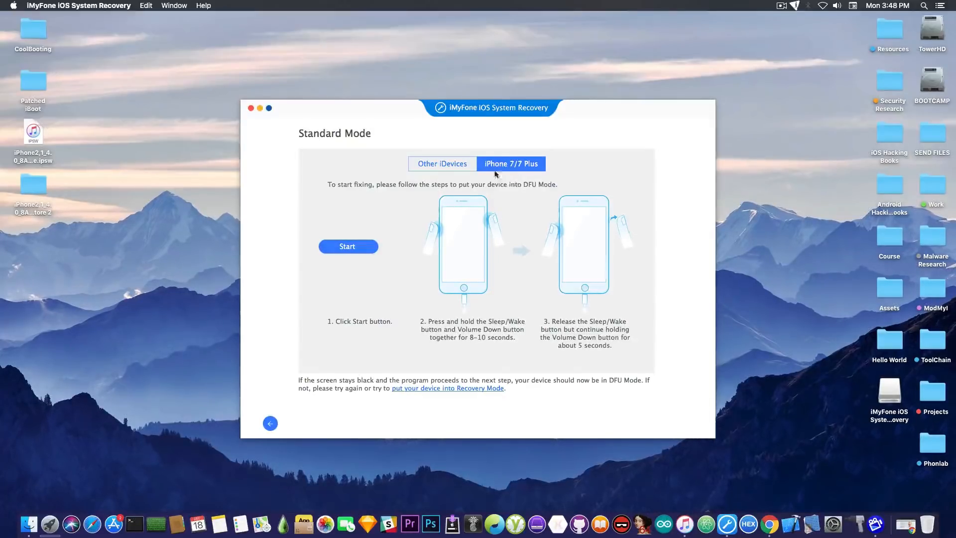
pyautogui.moveTo(506, 177)
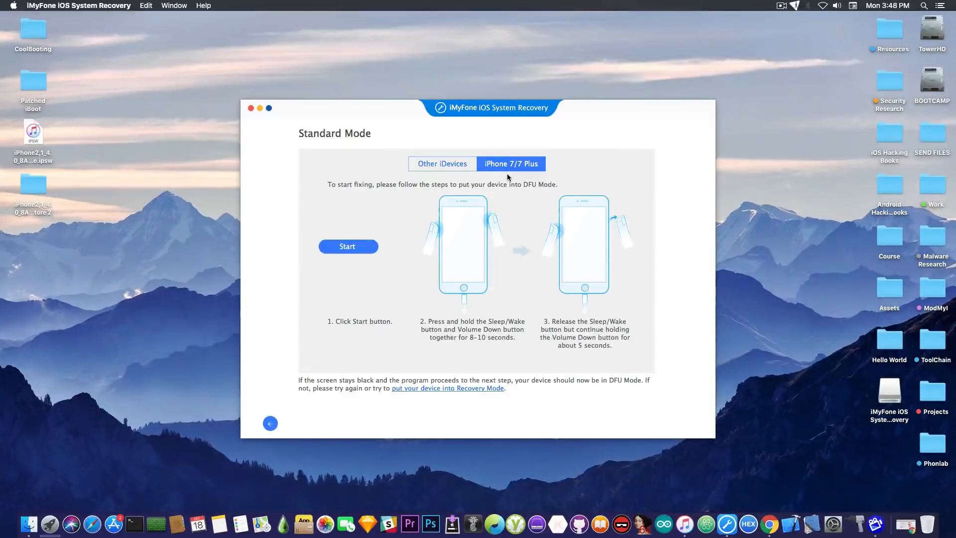
pyautogui.click(442, 163)
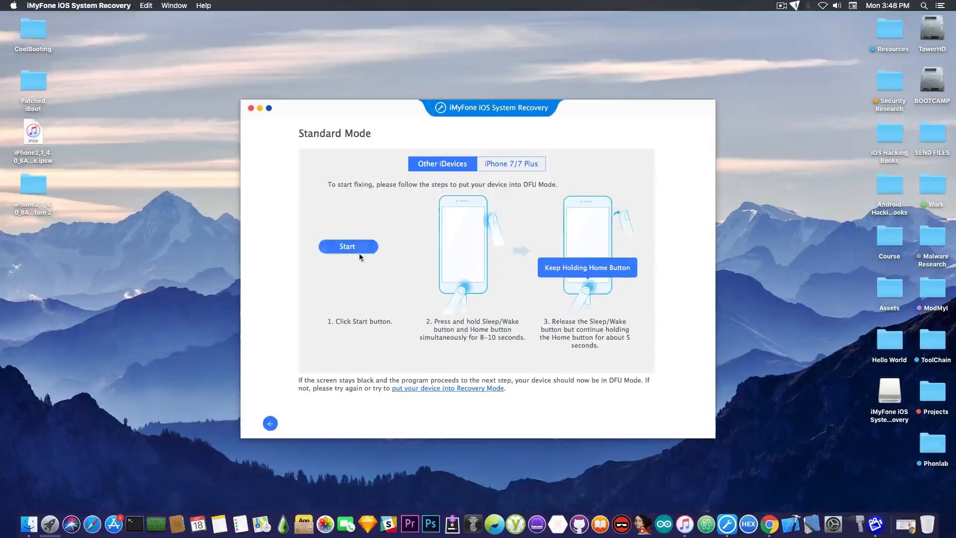
pyautogui.click(347, 246)
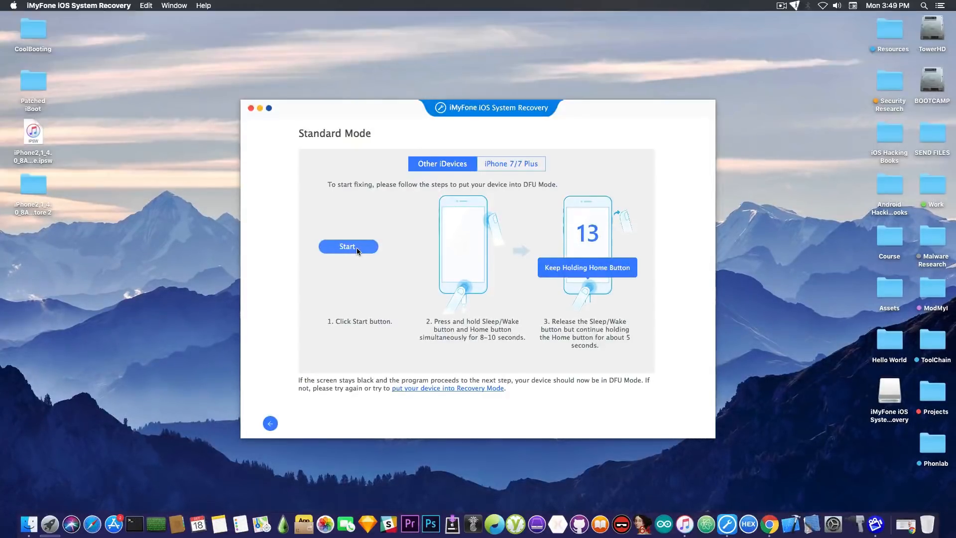
# - Click Start to run the DFU countdown and reach the iPod touch 6 firmware page
pyautogui.click(348, 247)
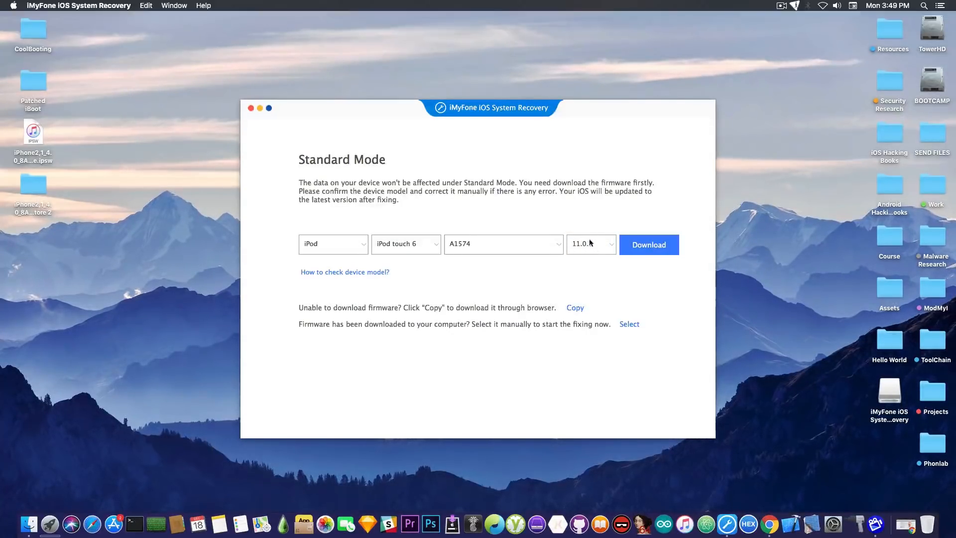
# - Keep firmware 11.0.2 selected in the version dropdown and begin the download
pyautogui.click(589, 244)
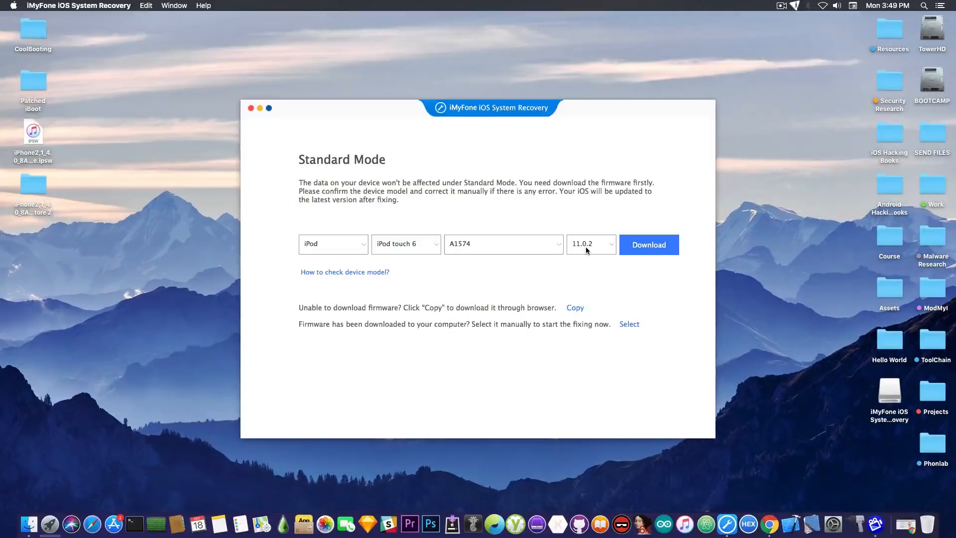
pyautogui.moveTo(583, 255)
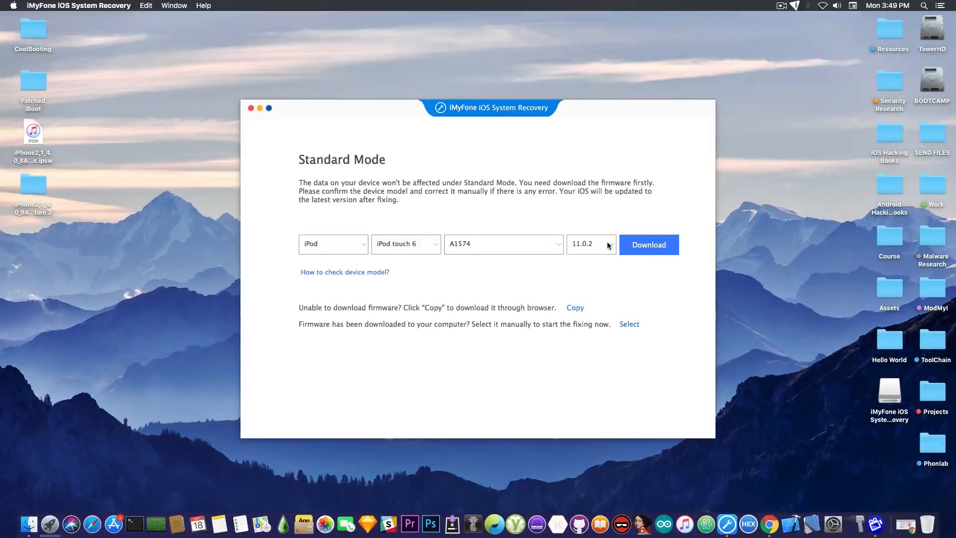
pyautogui.click(589, 243)
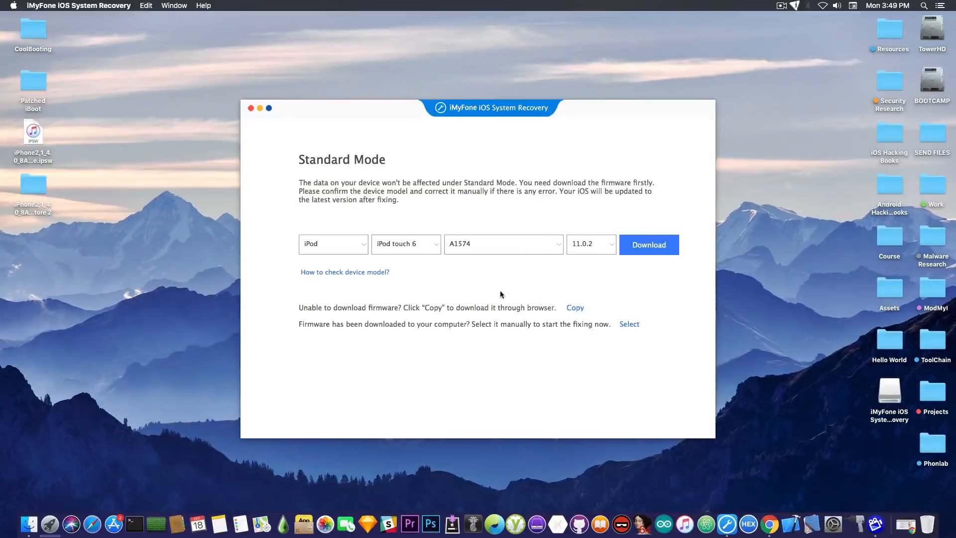
pyautogui.moveTo(587, 264)
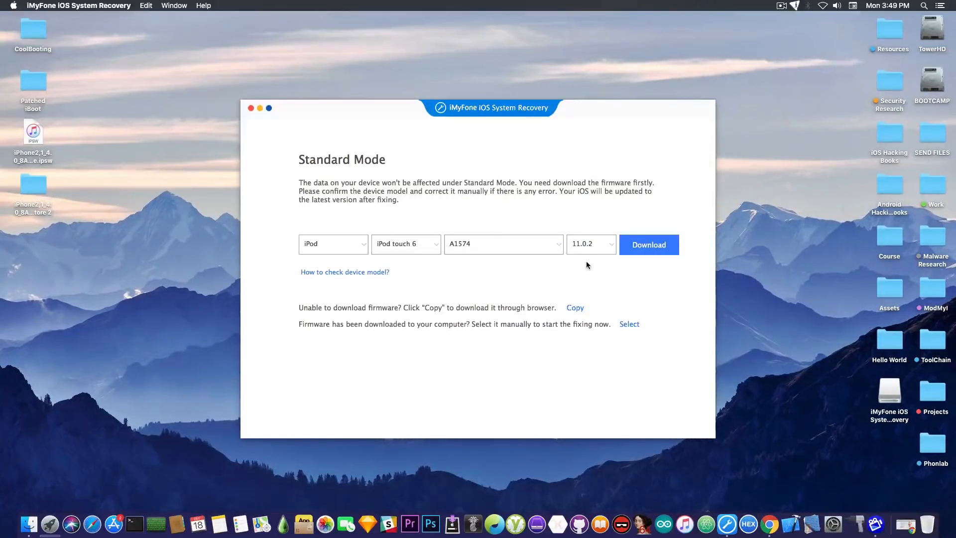
pyautogui.click(648, 245)
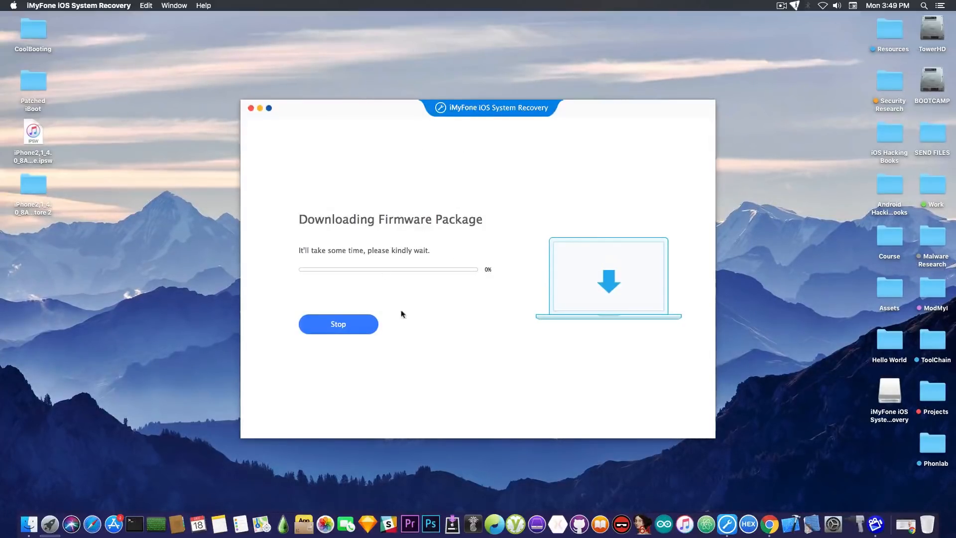
# - Stop the firmware download and confirm Stop in the dialog
pyautogui.click(338, 323)
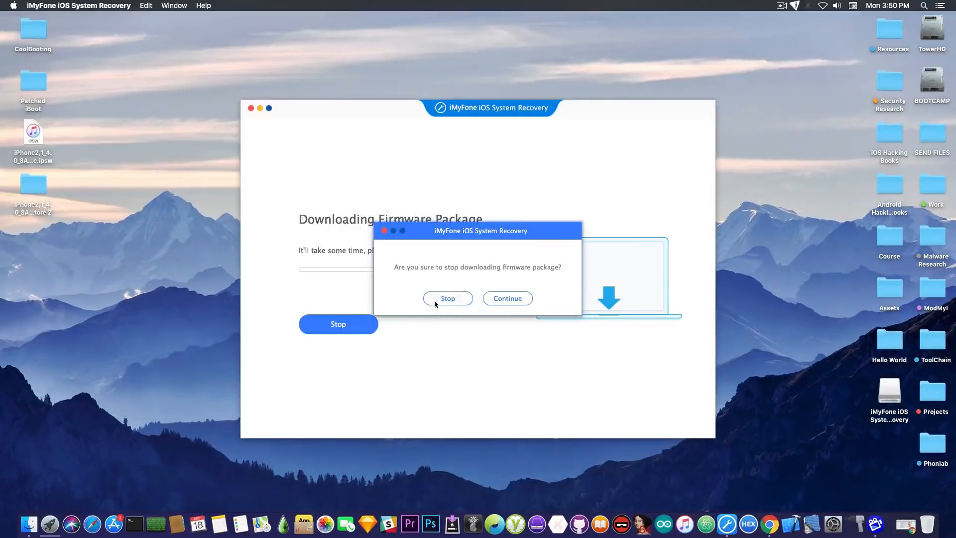
pyautogui.click(448, 298)
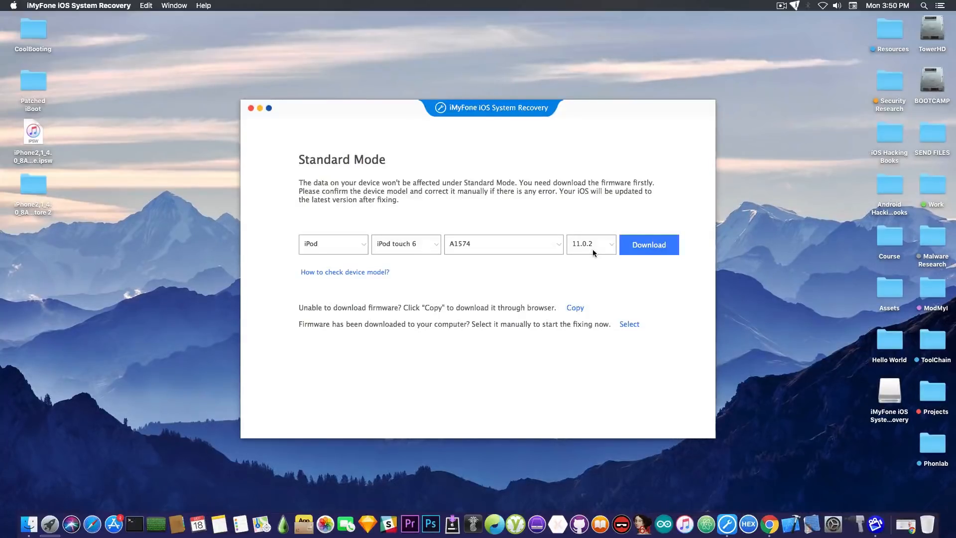
pyautogui.moveTo(249, 415)
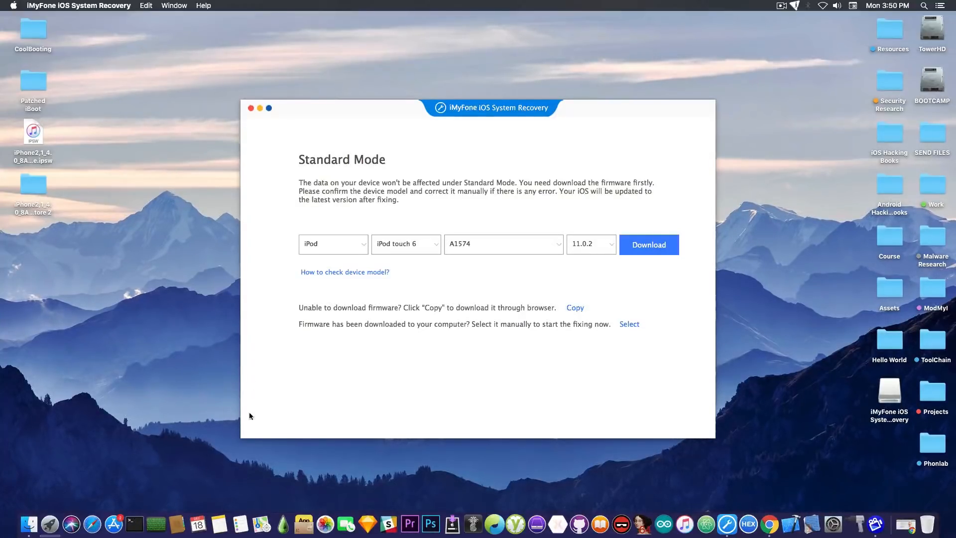
pyautogui.moveTo(257, 419)
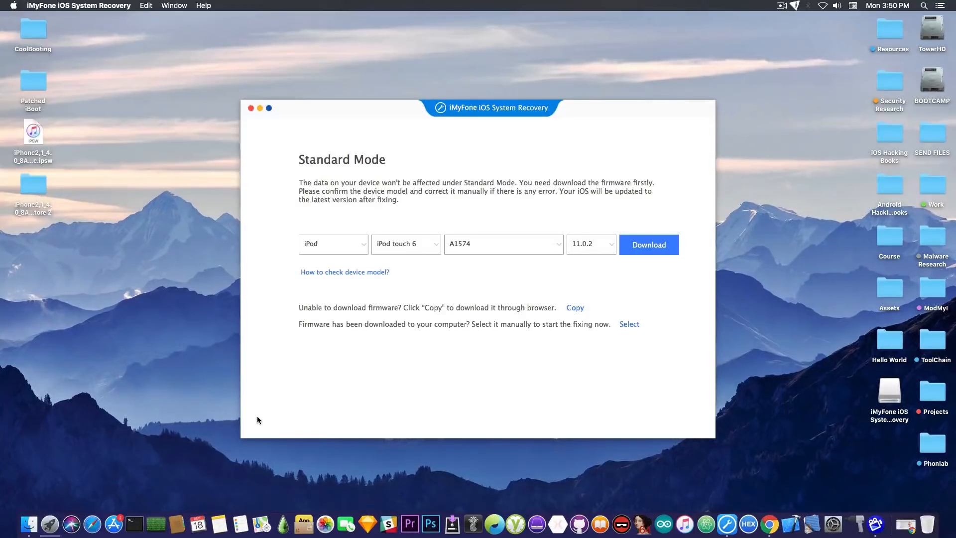
pyautogui.moveTo(237, 111)
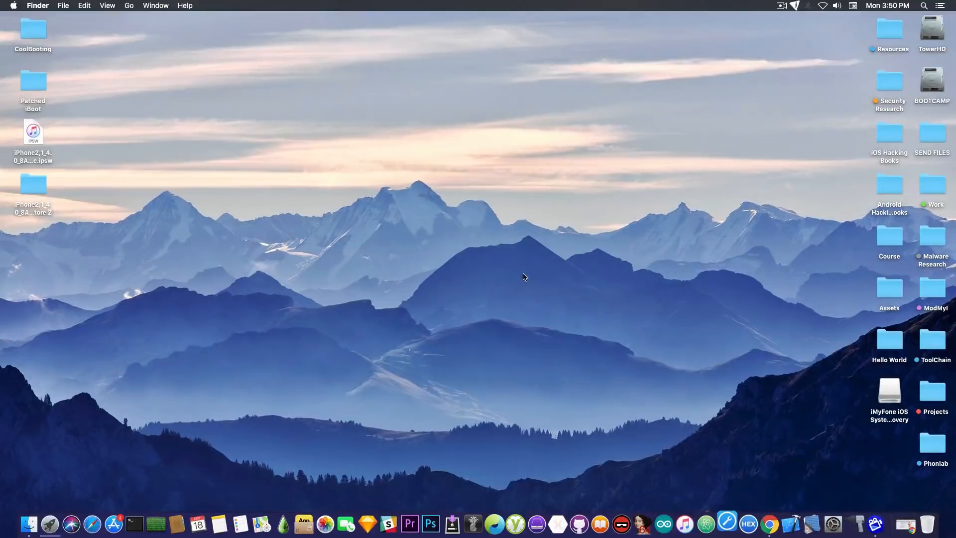
# - Reopen the app from the Dock, choose Advanced Mode, and download firmware 11.0.2
pyautogui.click(726, 524)
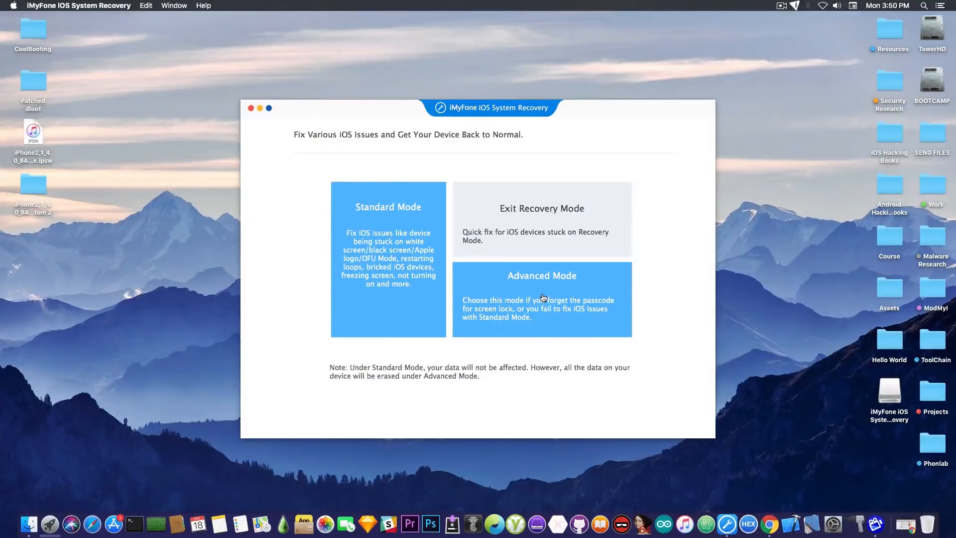
pyautogui.click(541, 299)
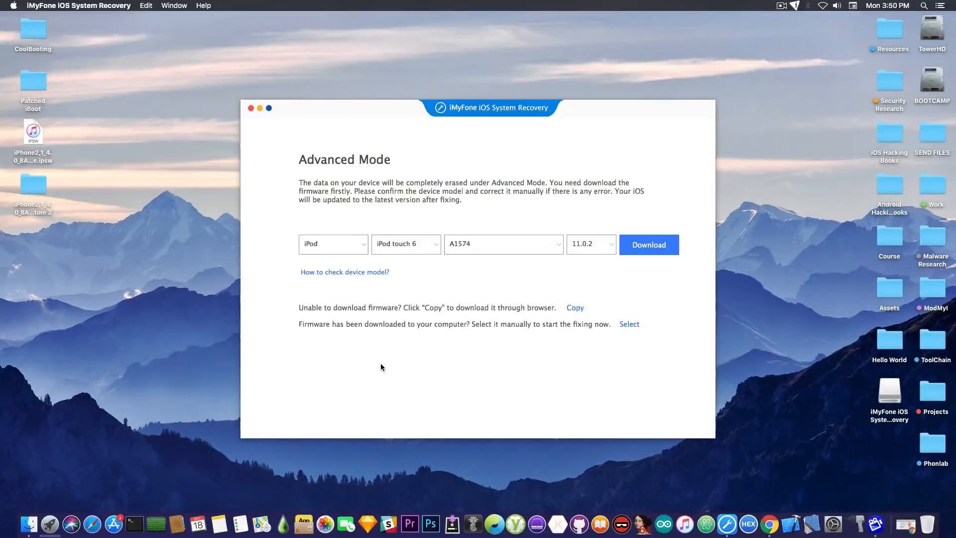
pyautogui.moveTo(255, 434)
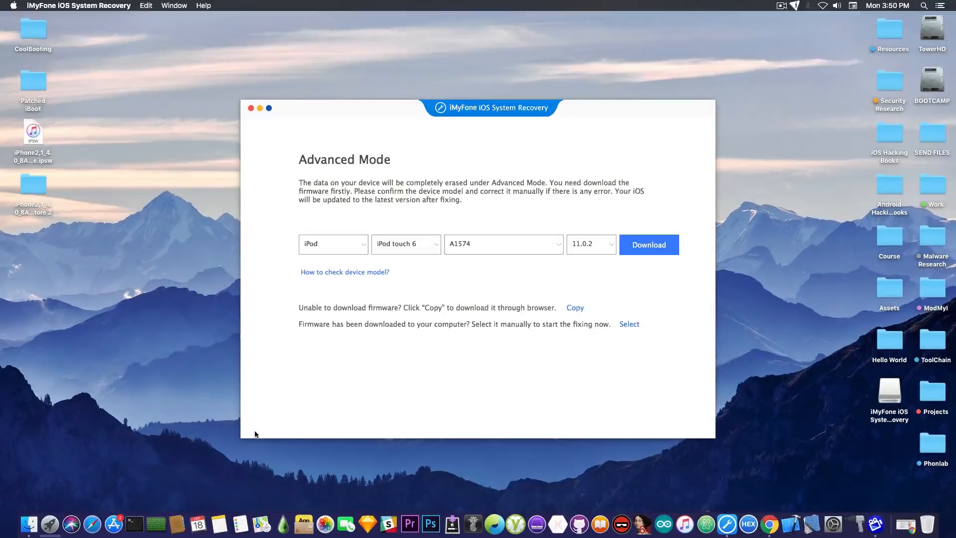
pyautogui.moveTo(301, 429)
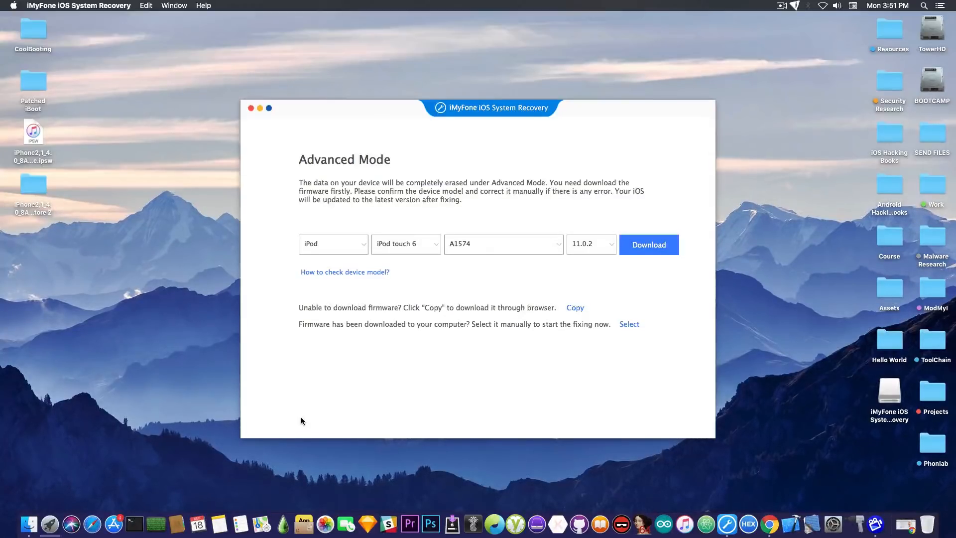
pyautogui.click(648, 244)
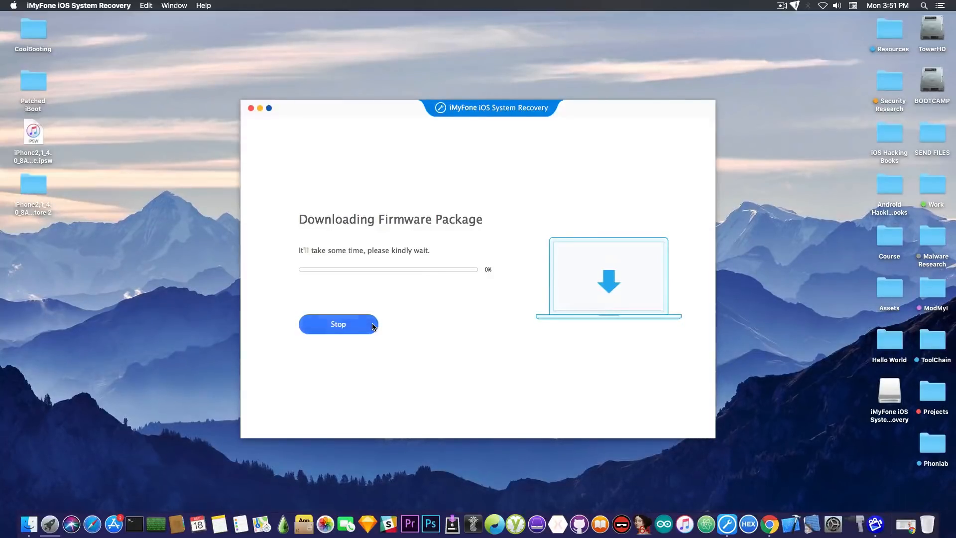
# - Stop the Advanced Mode firmware download for the iPod touch 6
pyautogui.click(337, 324)
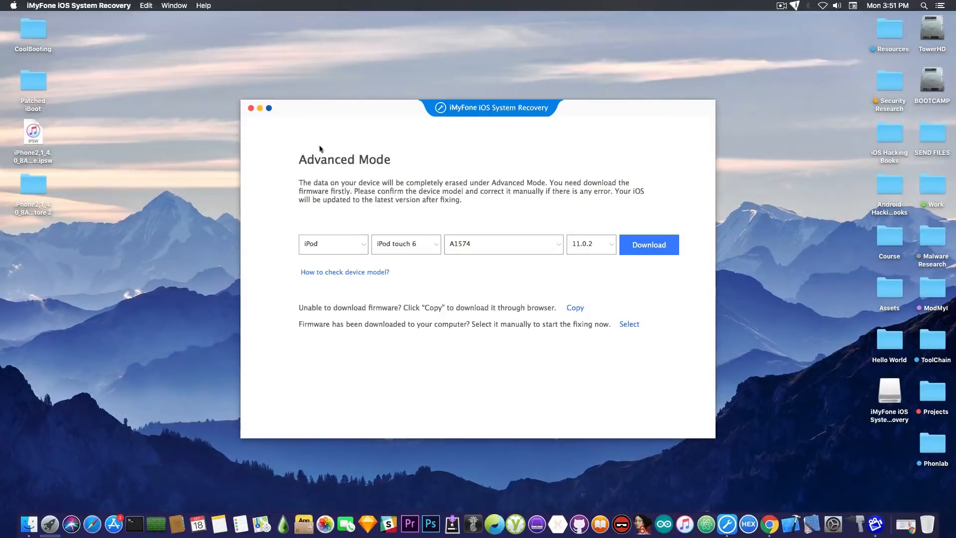
pyautogui.moveTo(944, 504)
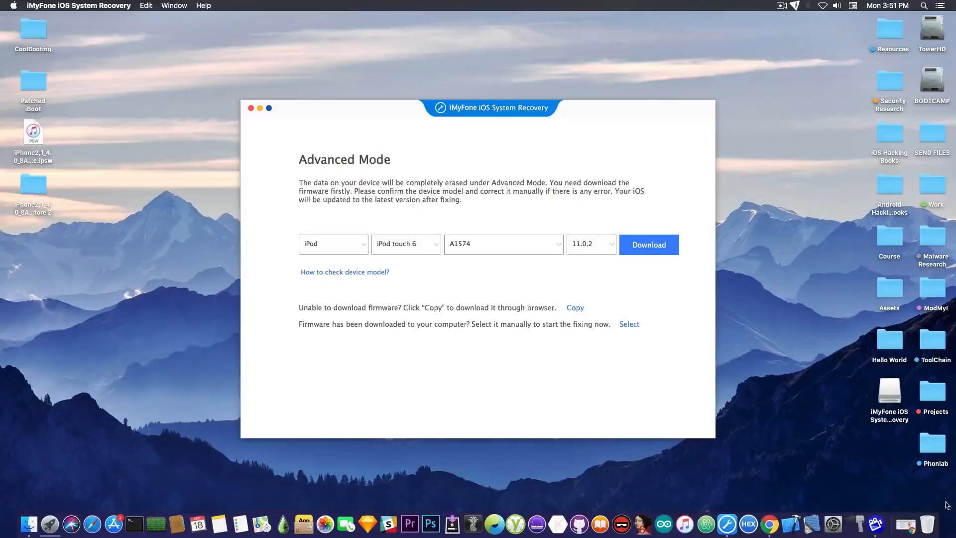
pyautogui.moveTo(692, 367)
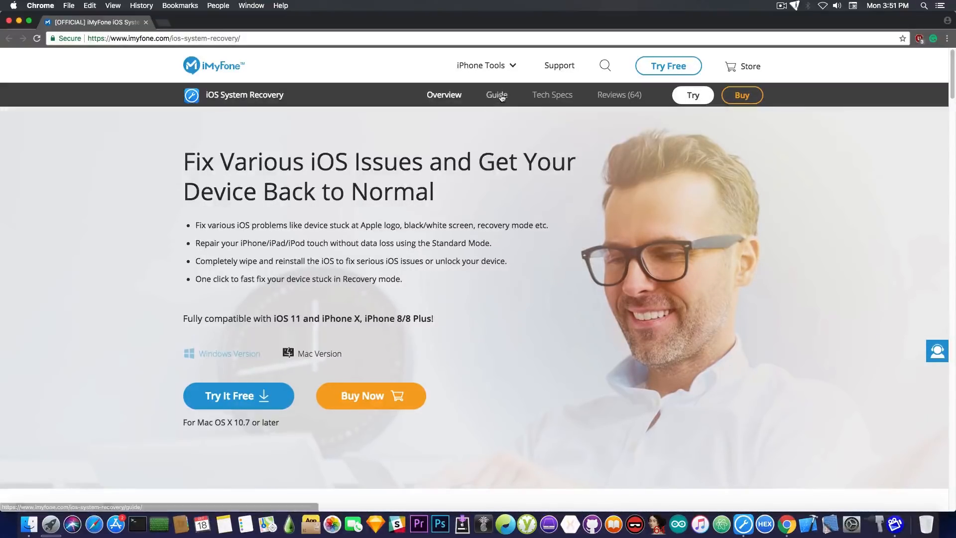
pyautogui.click(496, 95)
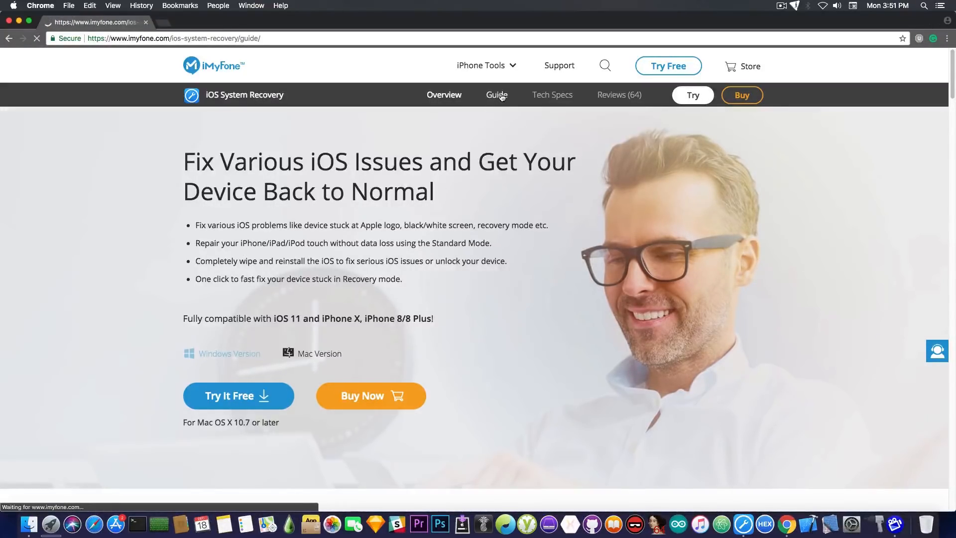
pyautogui.click(497, 95)
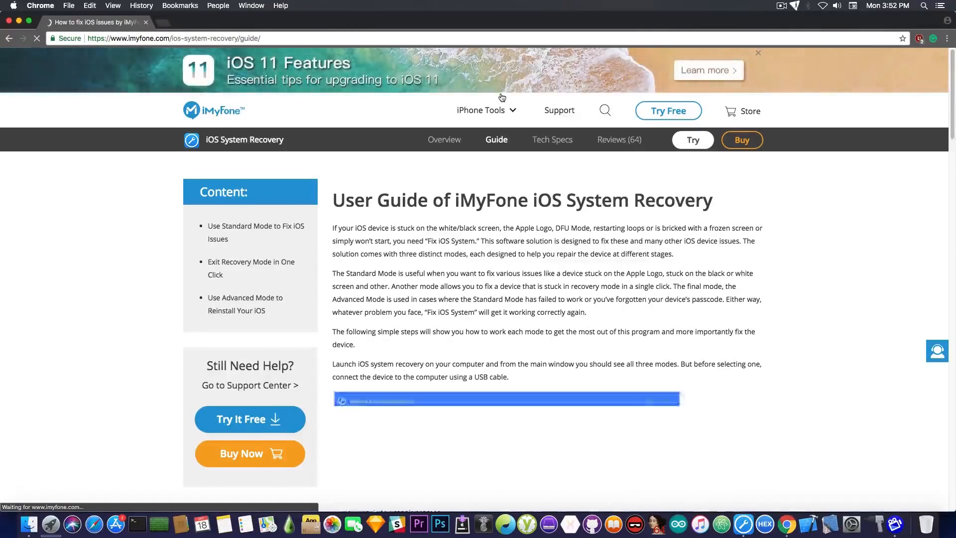
pyautogui.scroll(-3)
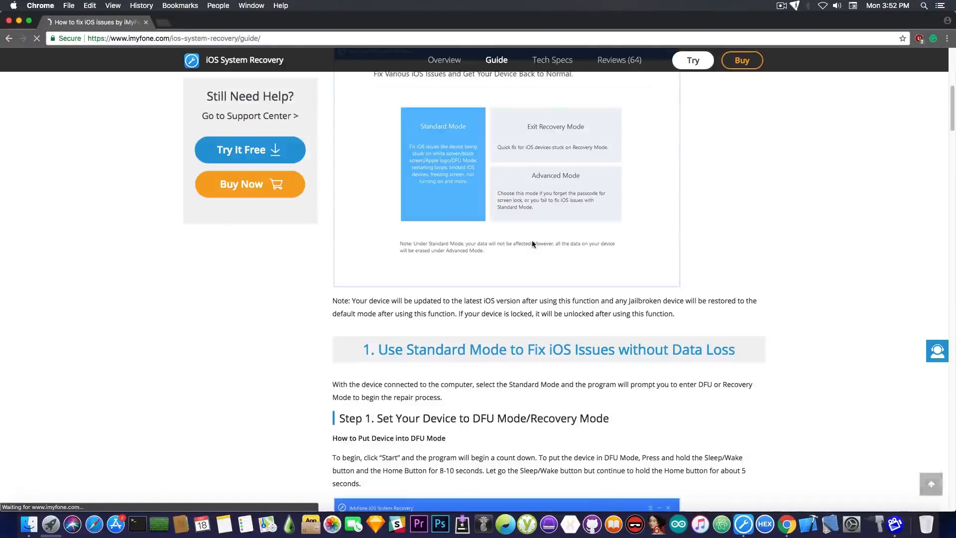
pyautogui.scroll(-3)
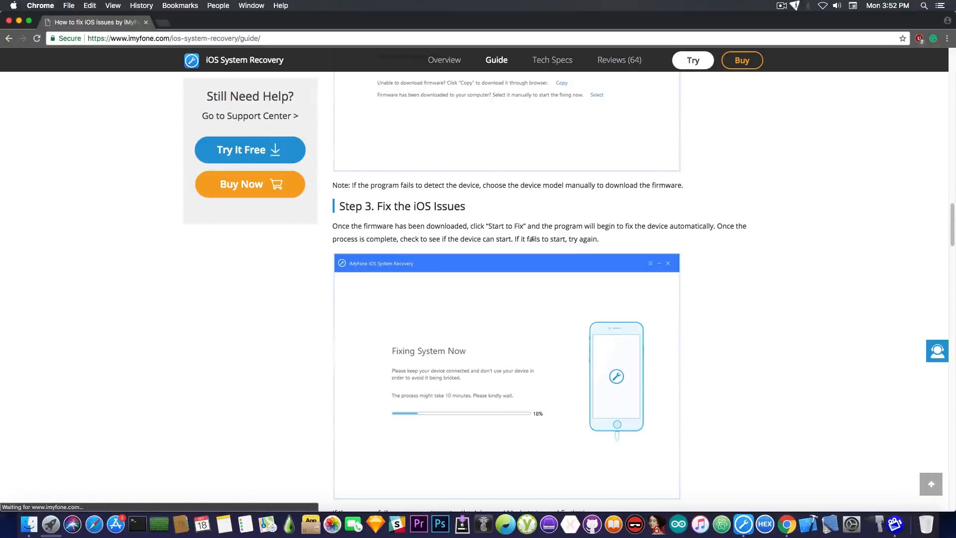
pyautogui.scroll(-3)
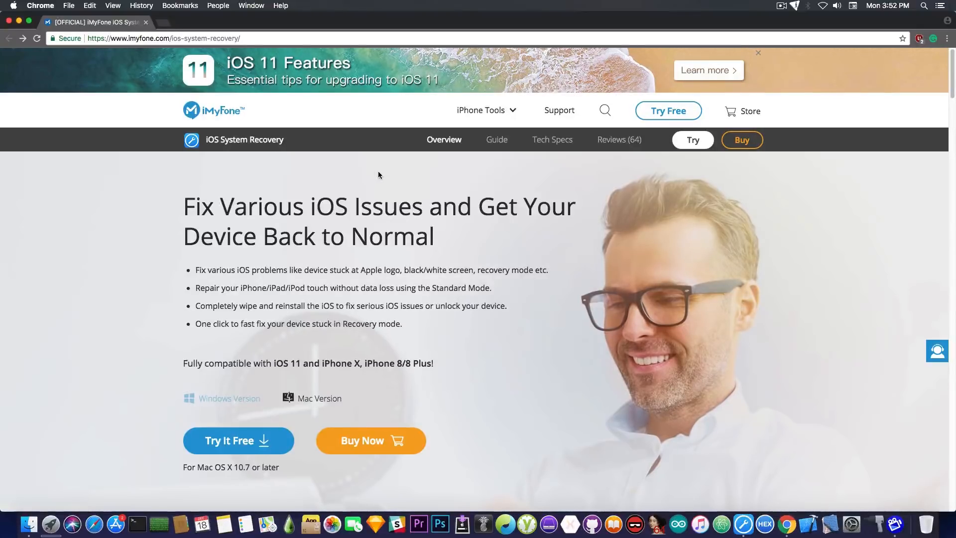
pyautogui.scroll(-3)
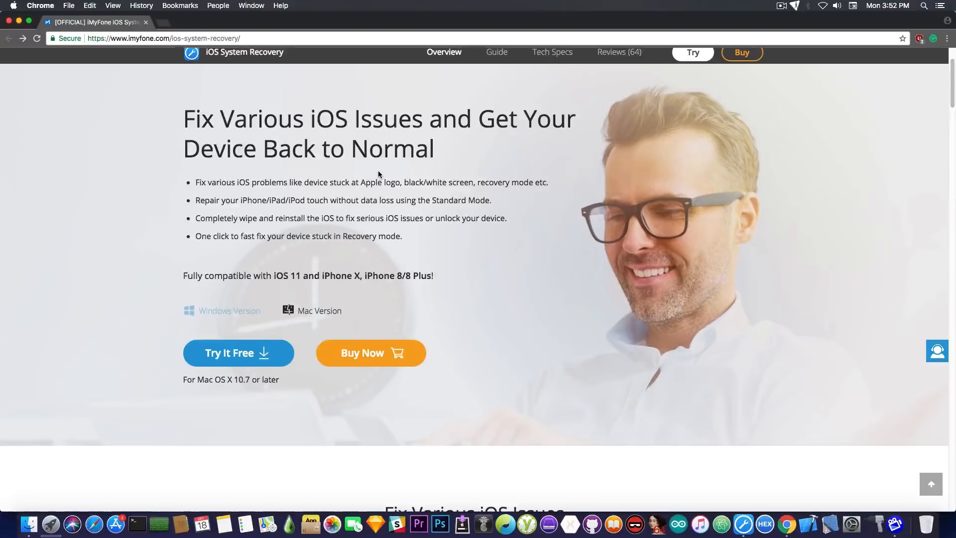
pyautogui.scroll(-3)
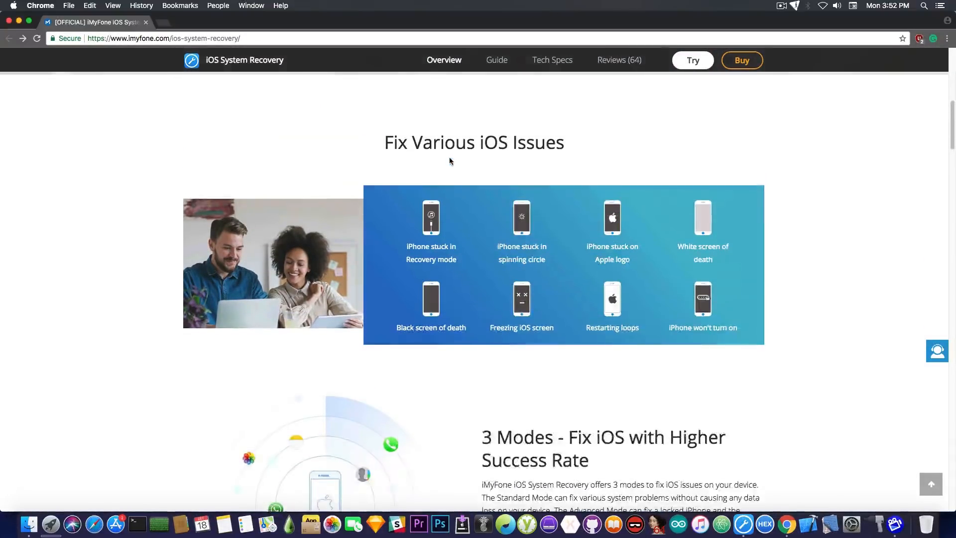
pyautogui.moveTo(431, 233)
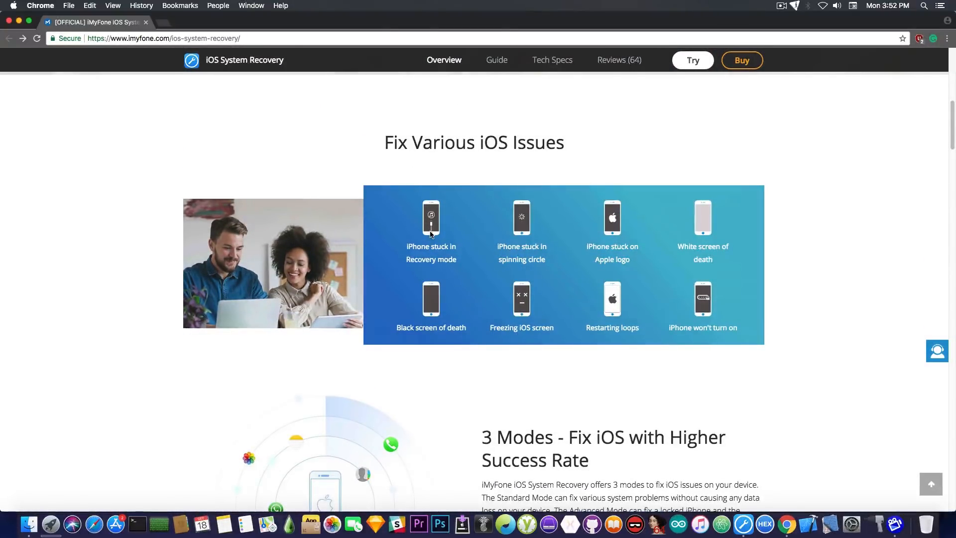
pyautogui.moveTo(431, 294)
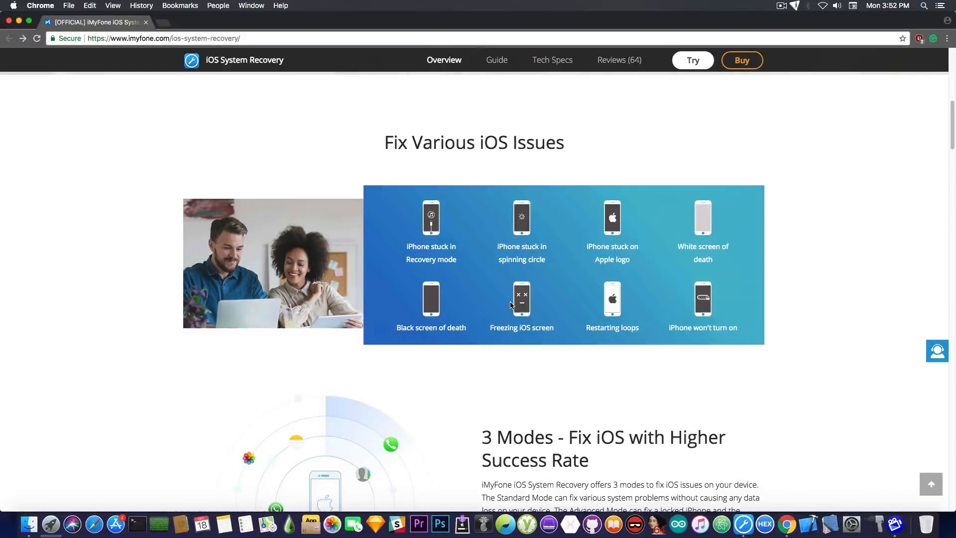
pyautogui.moveTo(680, 336)
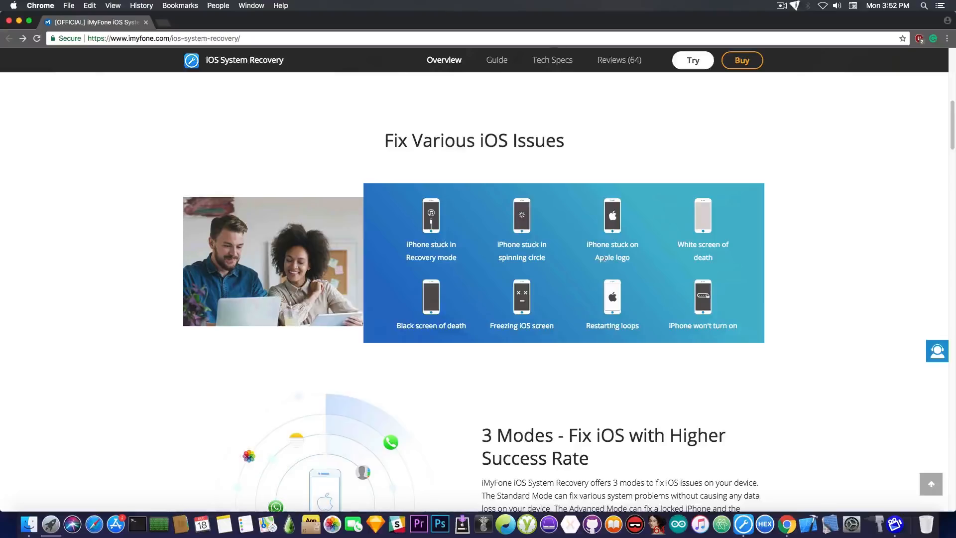
pyautogui.scroll(-3)
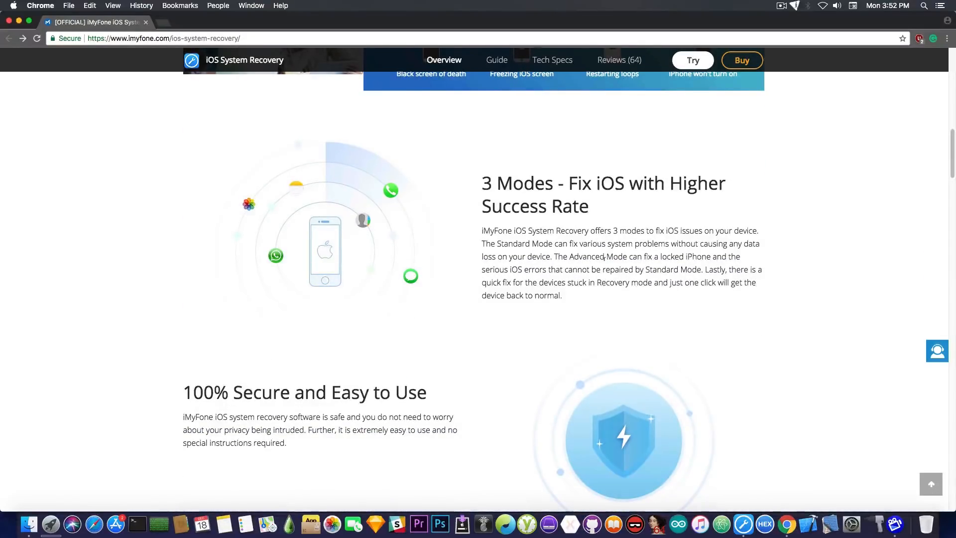
pyautogui.scroll(-3)
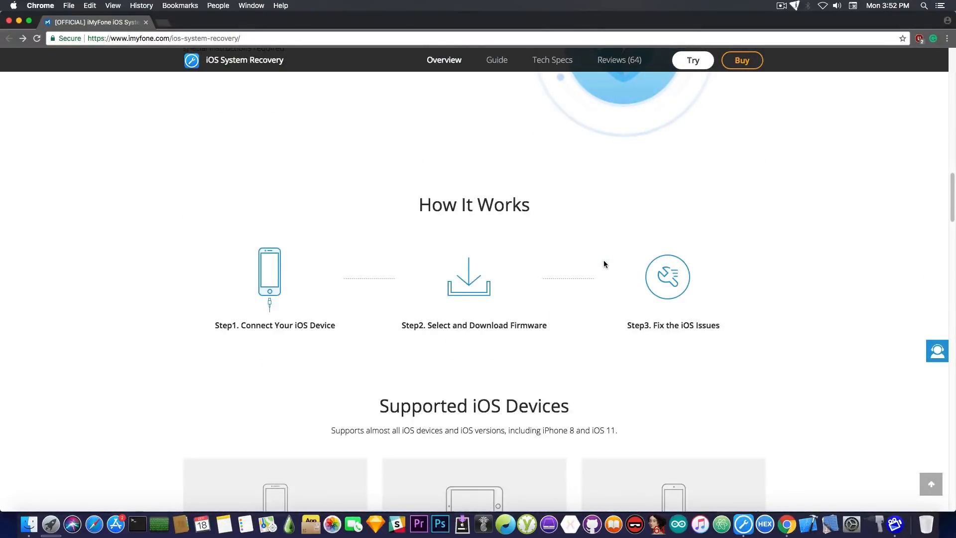
pyautogui.scroll(-3)
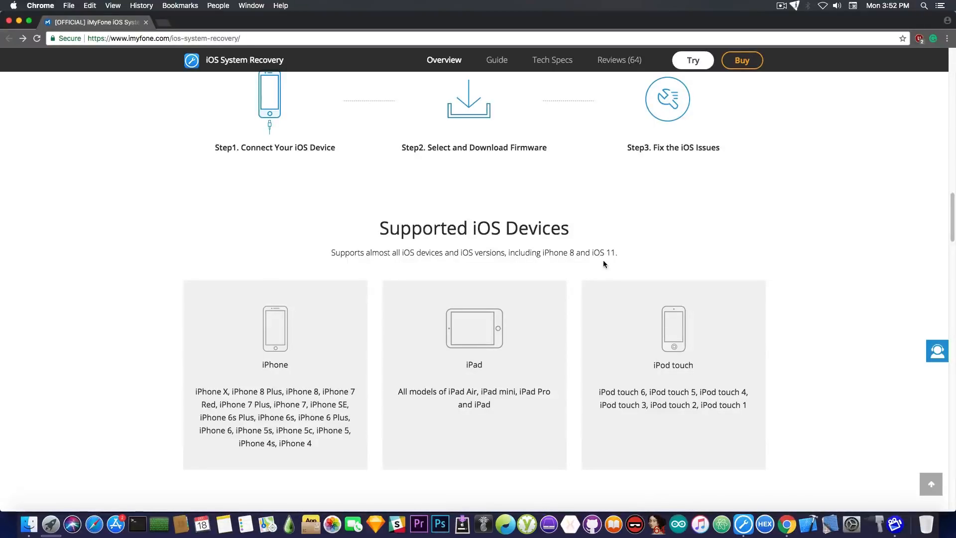
pyautogui.moveTo(686, 345)
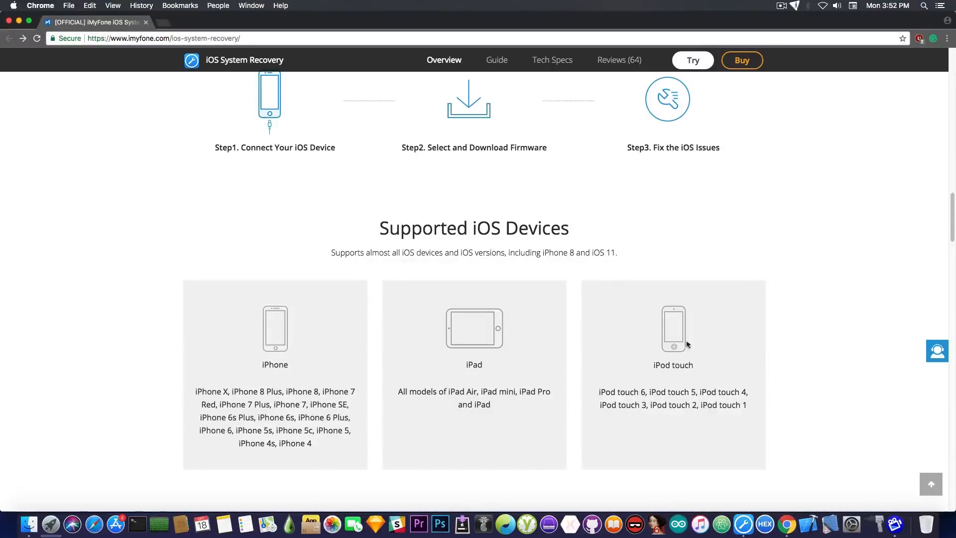
pyautogui.moveTo(687, 344)
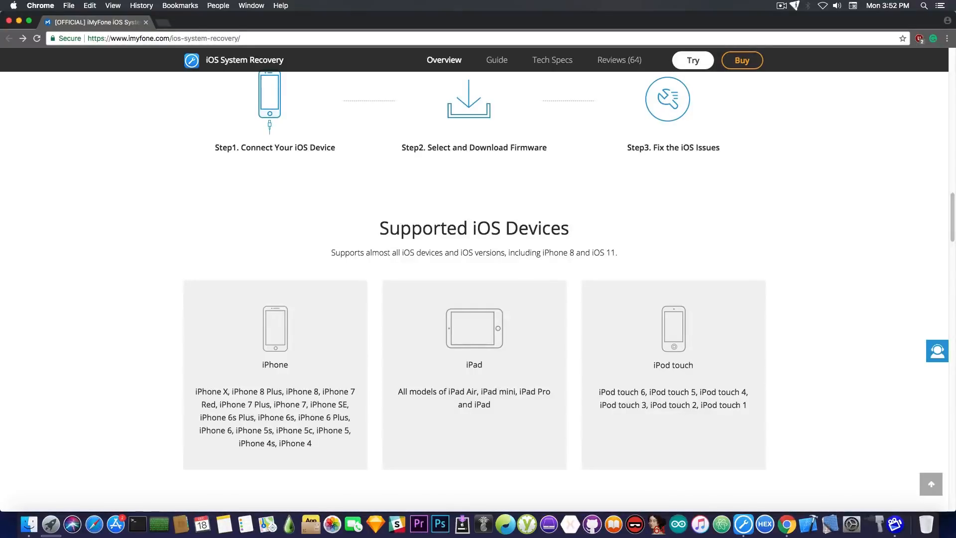
pyautogui.scroll(-3)
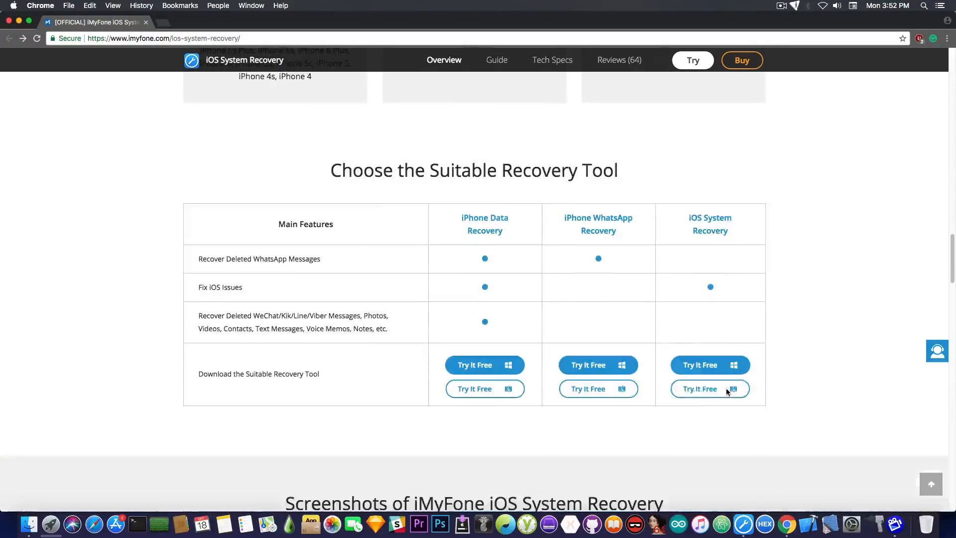
pyautogui.scroll(-3)
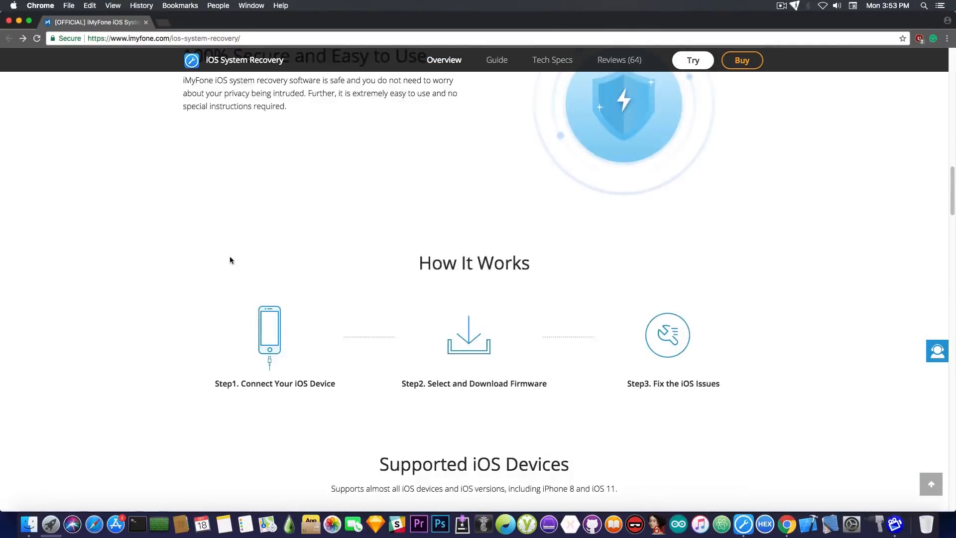
pyautogui.scroll(3)
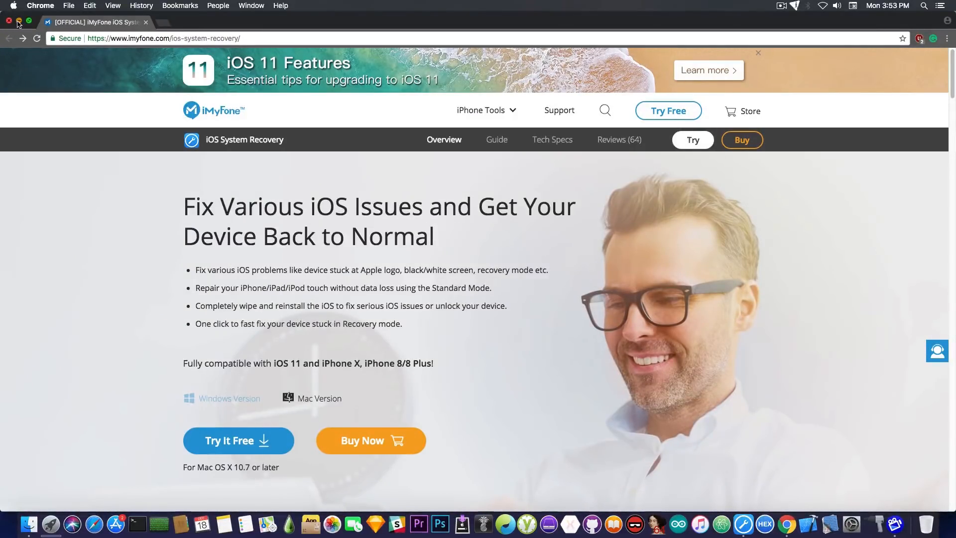
# - Close Chrome and reopen the mounted iMyFone iOS System Recovery disk image's installer
pyautogui.click(9, 22)
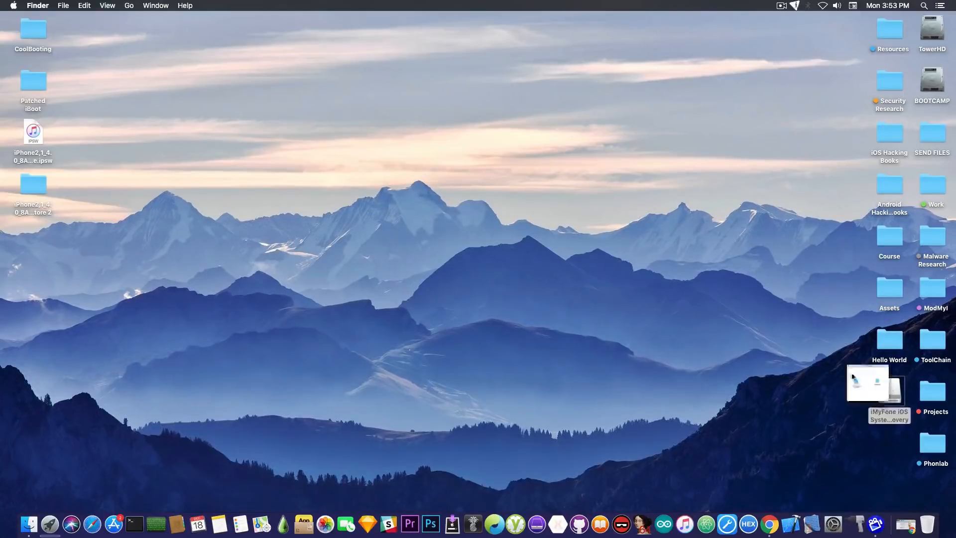
pyautogui.doubleClick(887, 382)
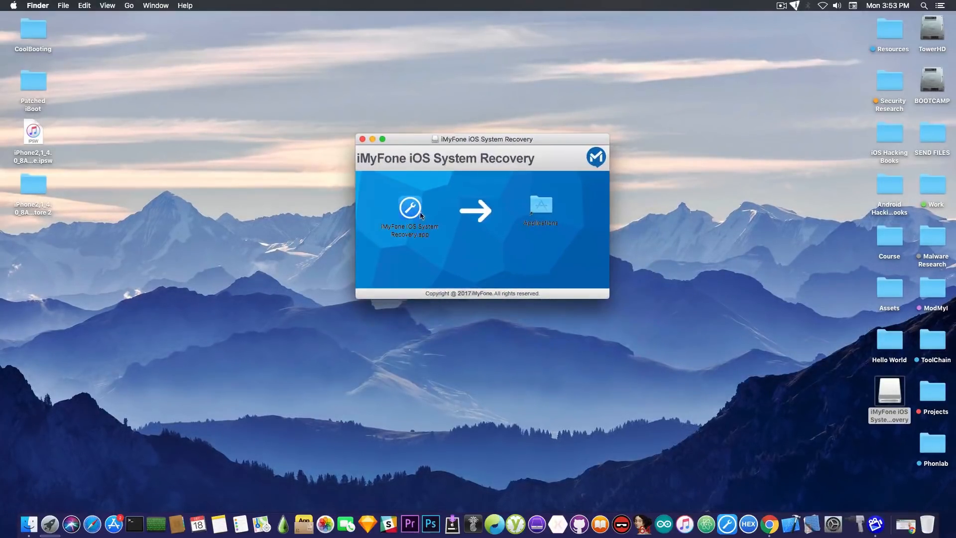